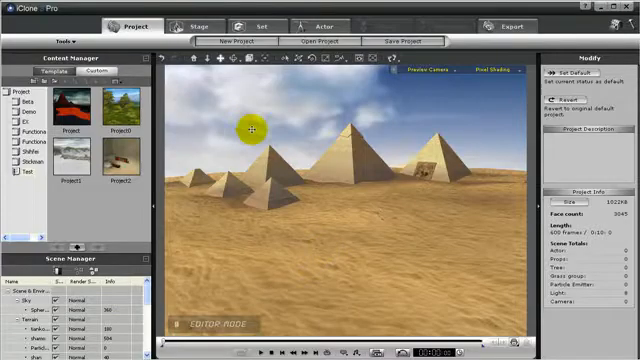
Step: Apply the Circle & Dolly01 camera template and preview its circling move around the pyramids
click(185, 25)
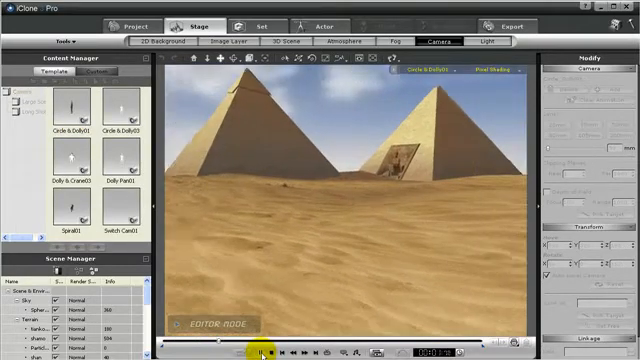
click(266, 350)
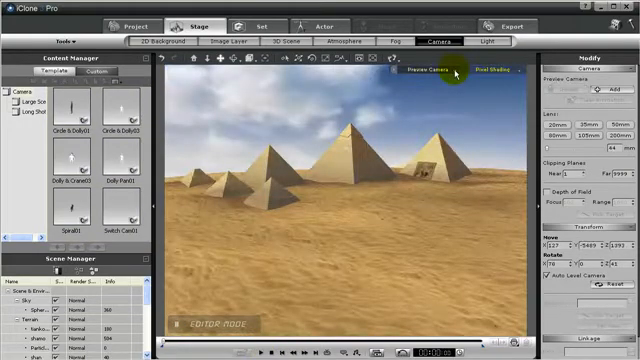
Step: View through Preview Camera and pan it across the pyramids
click(422, 70)
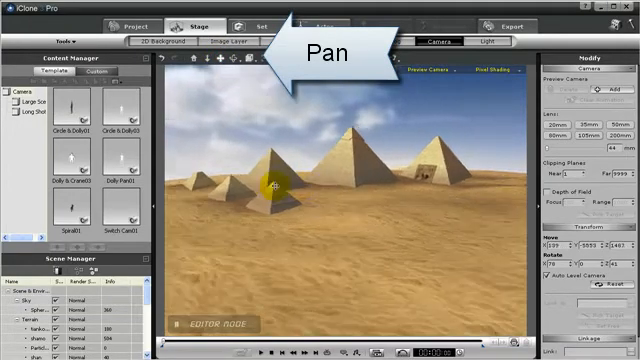
drag(275, 188, 310, 248)
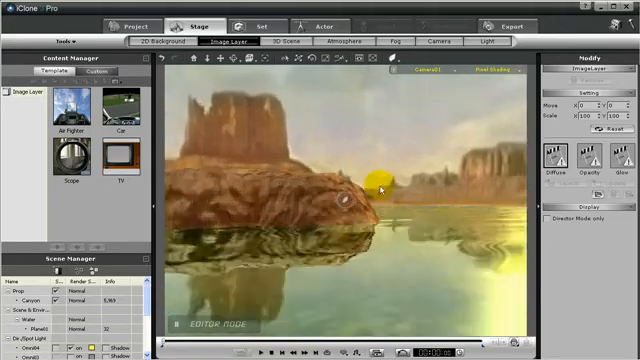
Step: Add Camera01, keyframe its flight over the canyon lake, and play it back
click(432, 41)
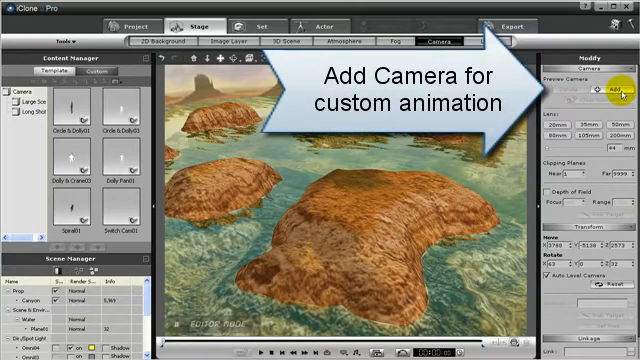
click(617, 88)
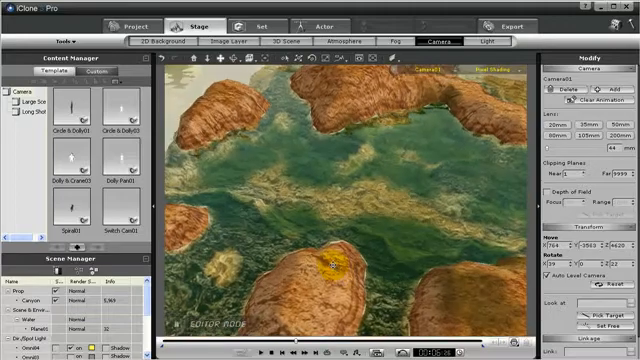
click(262, 350)
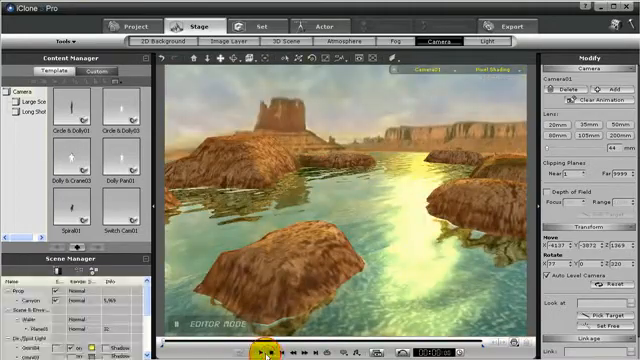
click(262, 350)
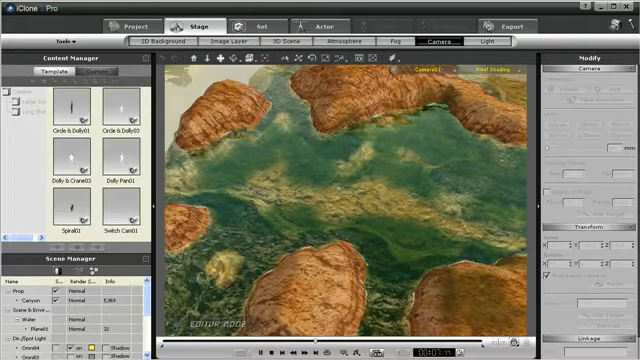
Step: Walk the fighter forward with Camera02 looking at his head, and play the shot
click(322, 21)
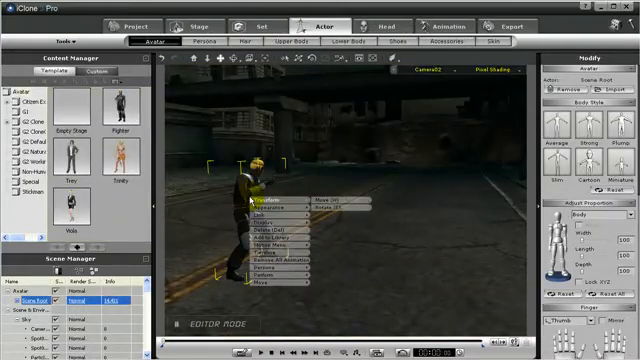
mouse_move(270, 286)
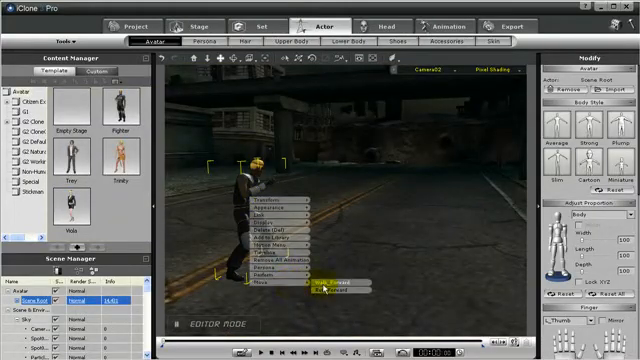
click(345, 283)
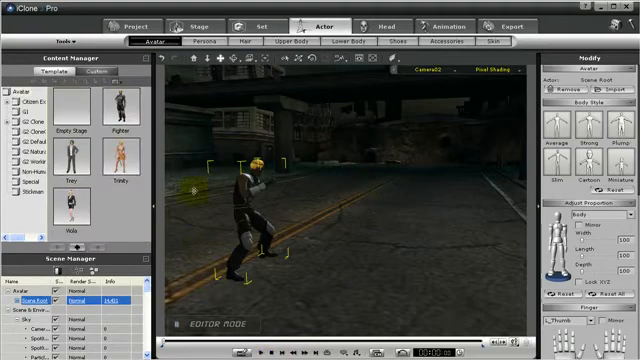
click(197, 23)
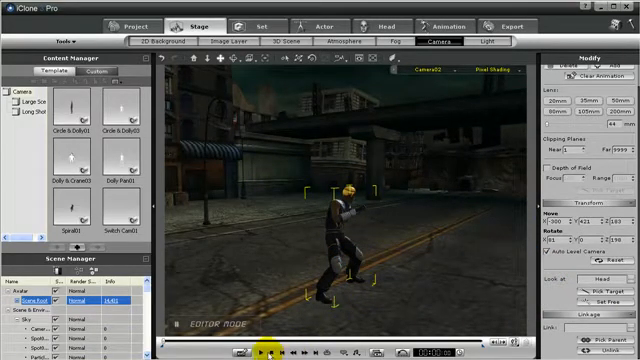
click(264, 350)
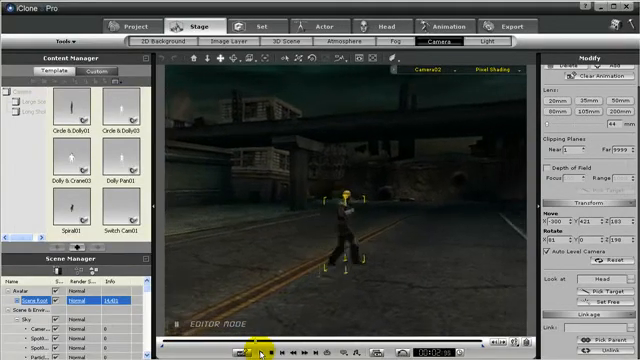
click(264, 350)
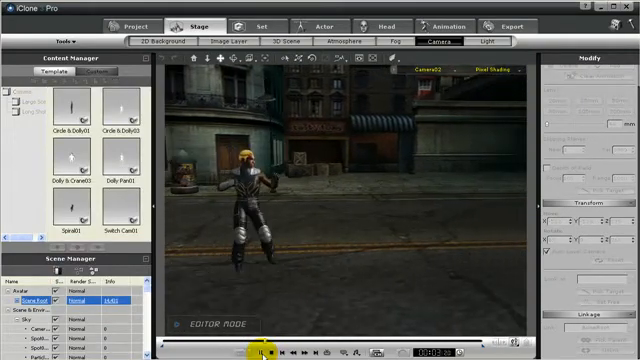
click(267, 350)
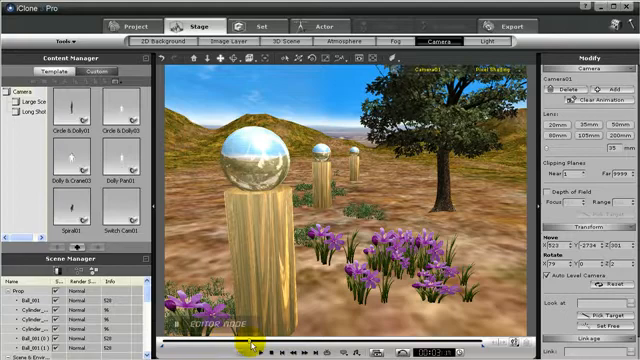
Step: Enable Camera01 depth of field at Focus 1330, Range 800, and play the sphere shot
click(551, 190)
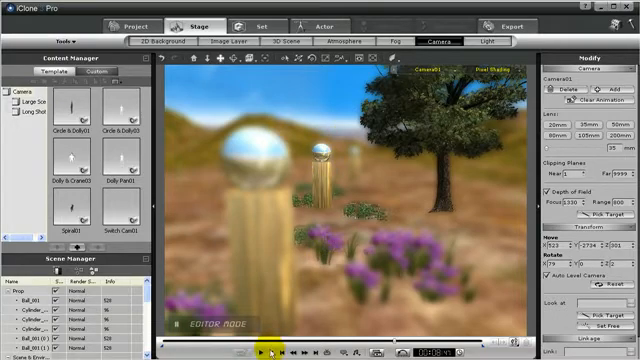
click(265, 351)
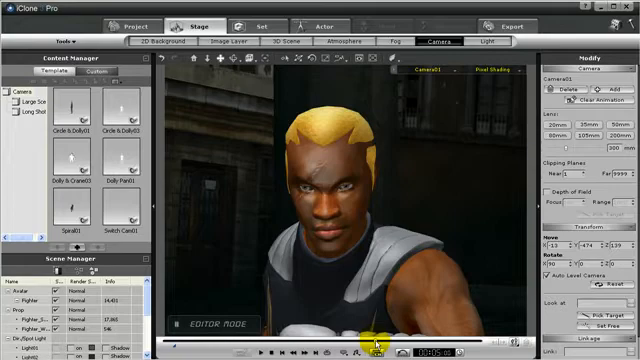
Step: Set Camera01's lens to 27 mm and play the wide-angle fighter close-up
click(558, 136)
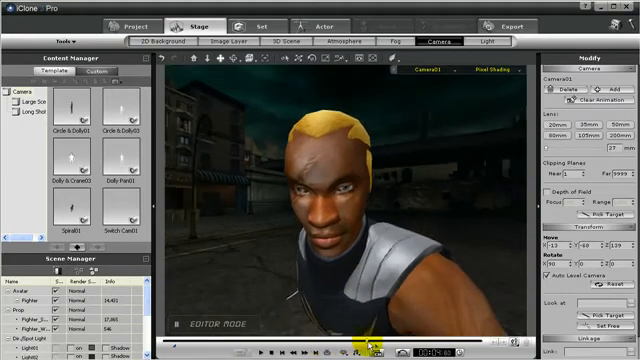
click(268, 348)
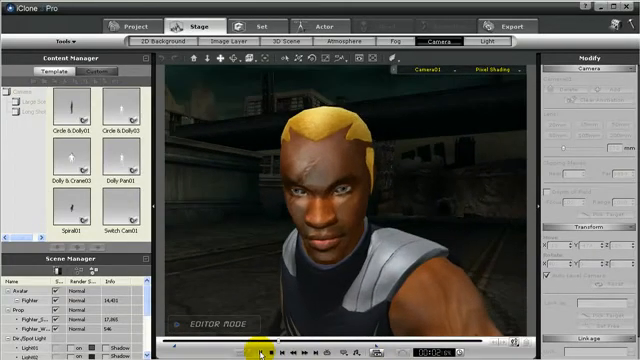
click(260, 351)
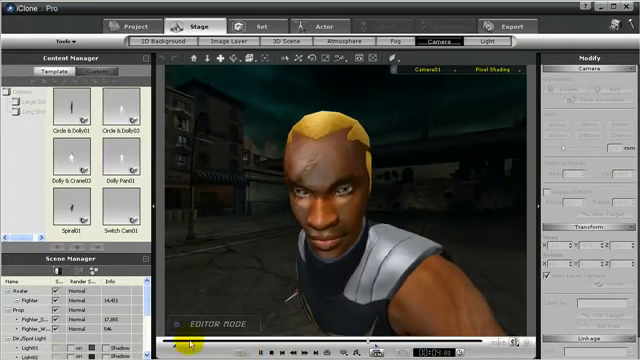